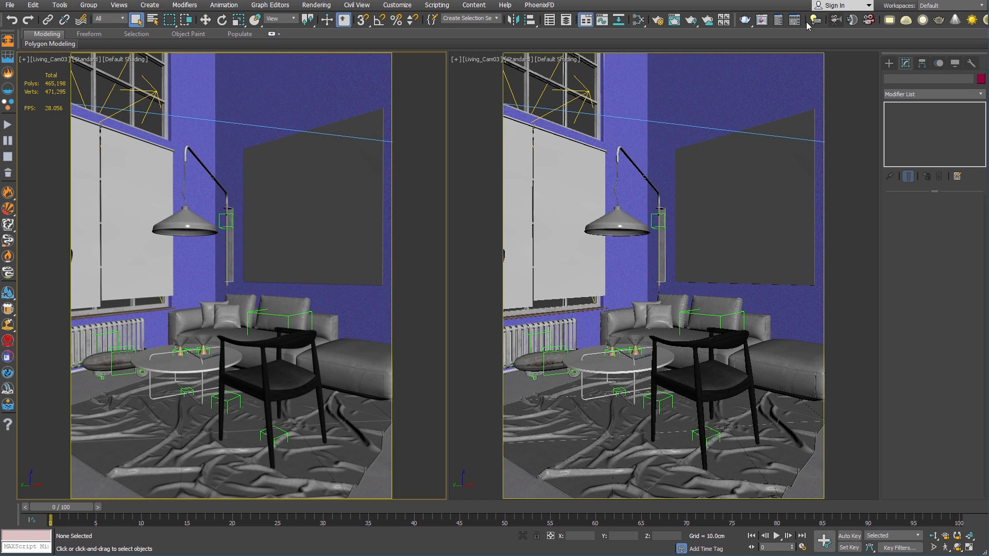
Set the V-Ray RT ActiveShade engine type to CUDA and make V-Ray RT the production renderer
left_click(778, 19)
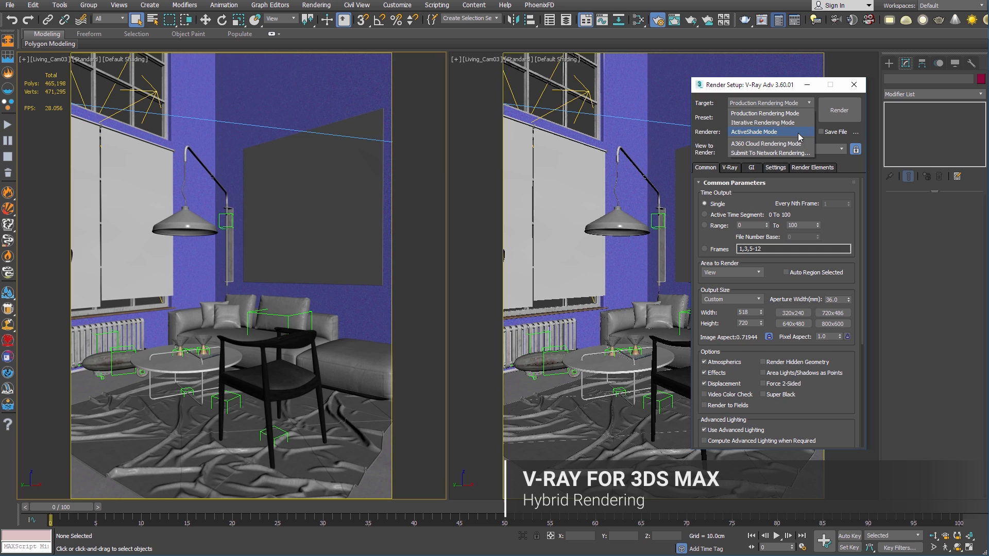
left_click(753, 131)
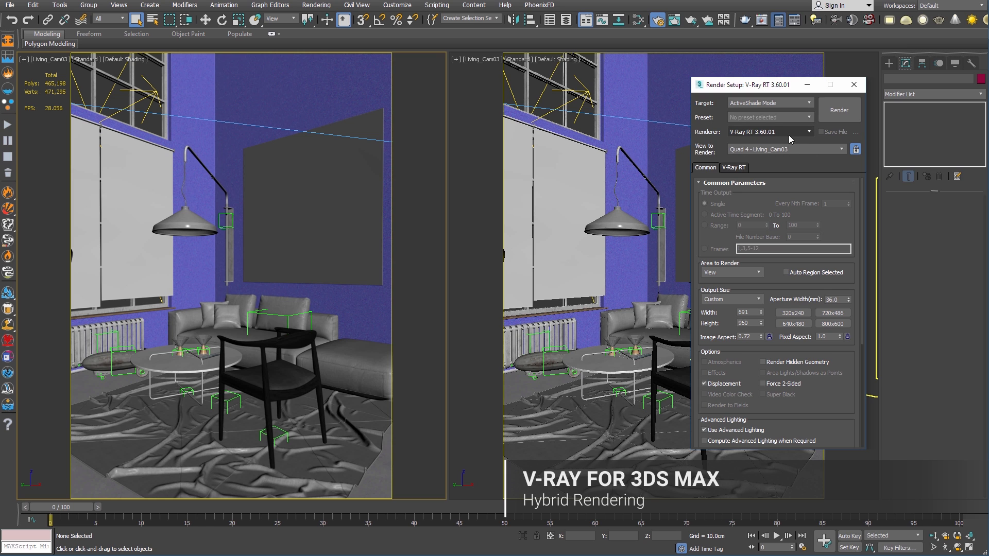
left_click(733, 167)
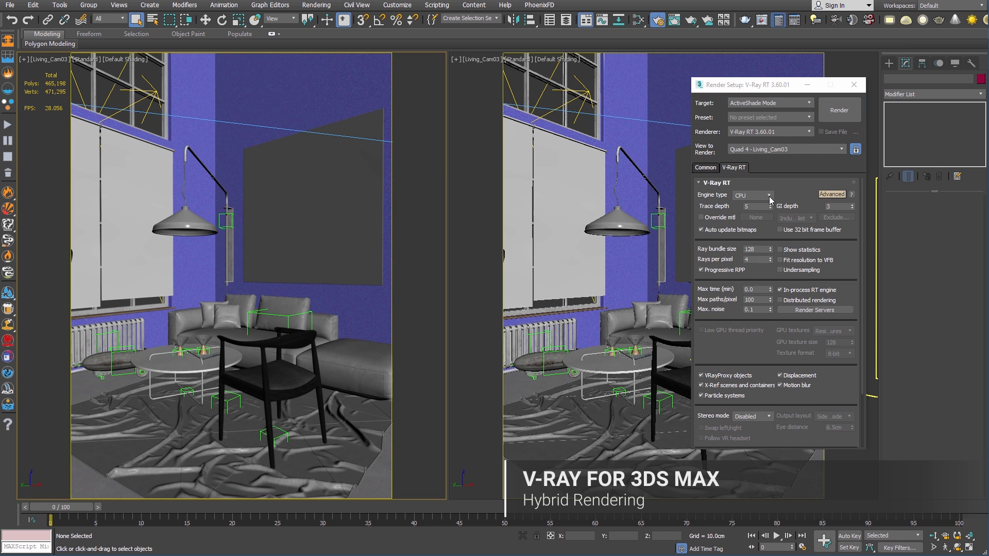
left_click(751, 195)
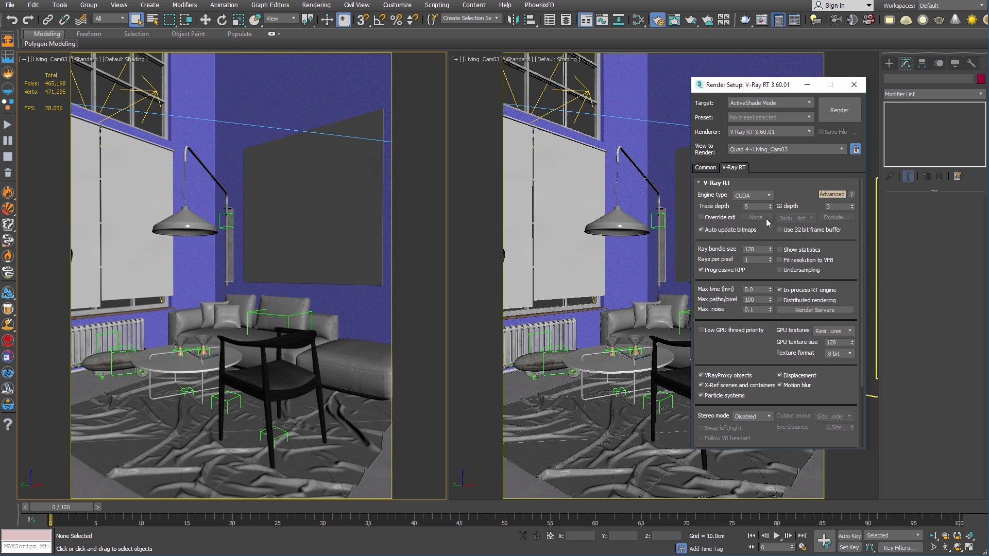
scroll("down", 3)
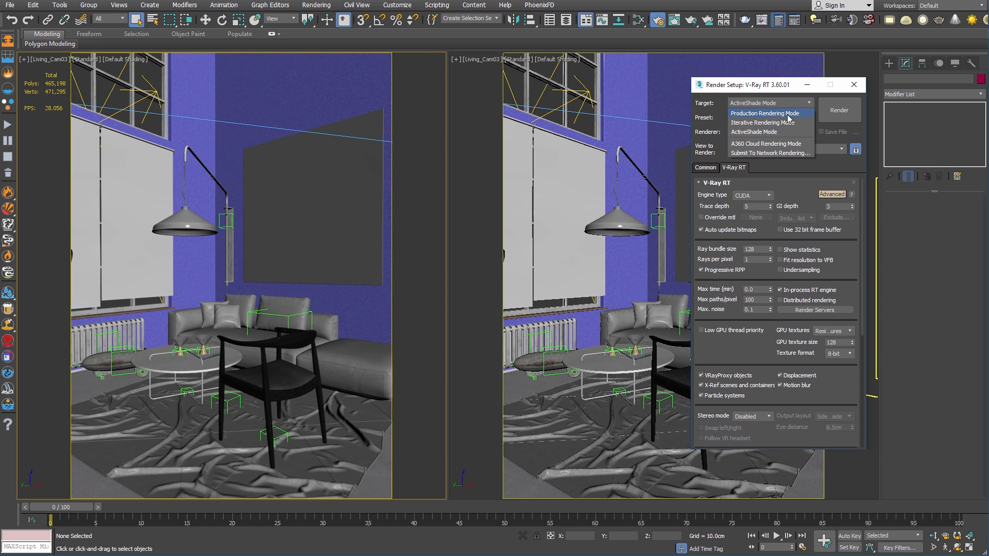
left_click(765, 113)
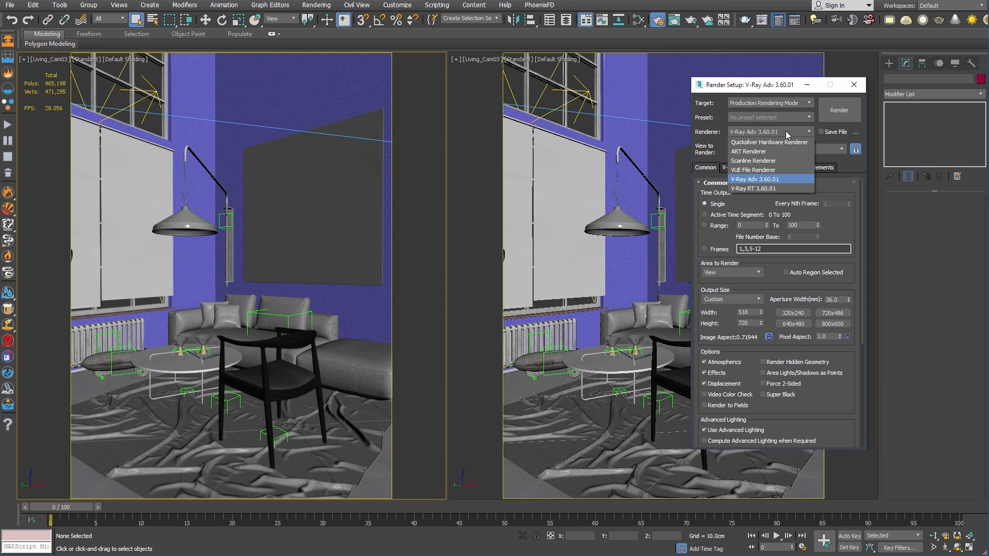
left_click(753, 188)
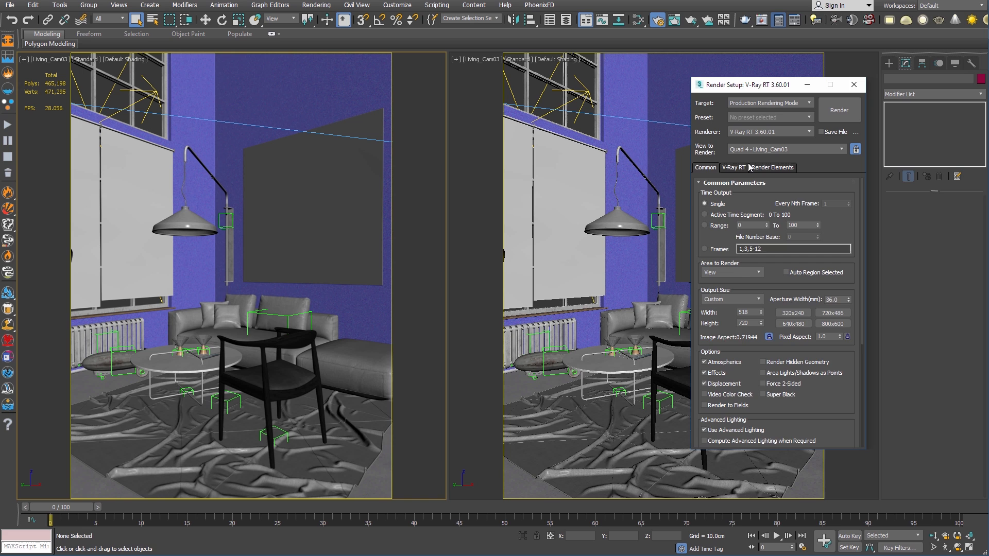
left_click(733, 167)
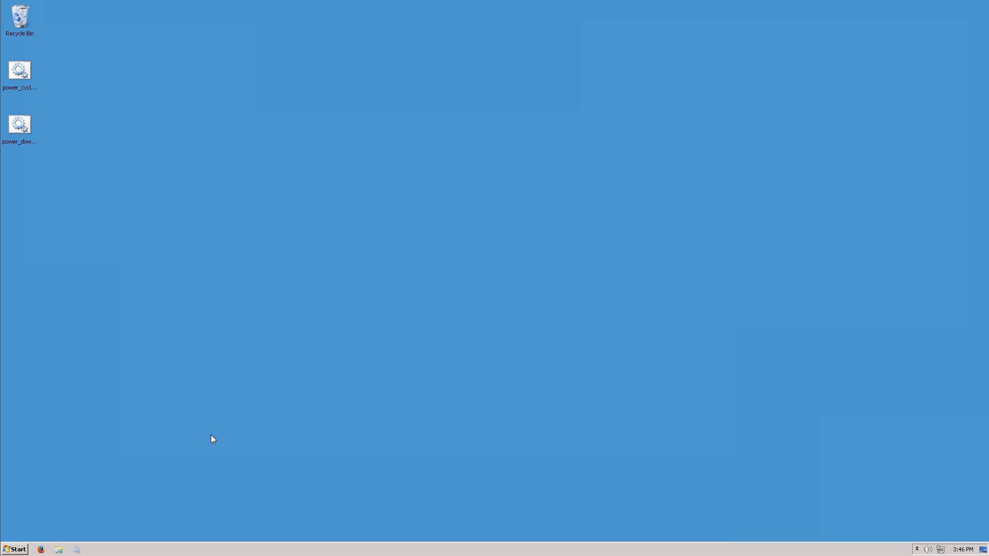
mouse_move(149, 439)
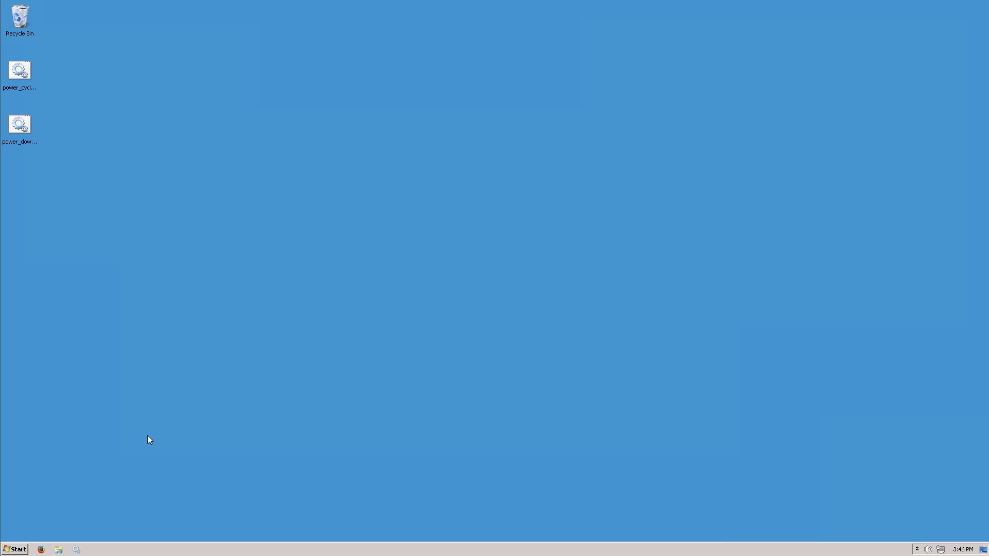
Launch 'Select devices for V-Ray GPU rendering' from Chaos Group's V-Ray RT Adv 2016 Start menu folder
left_click(15, 550)
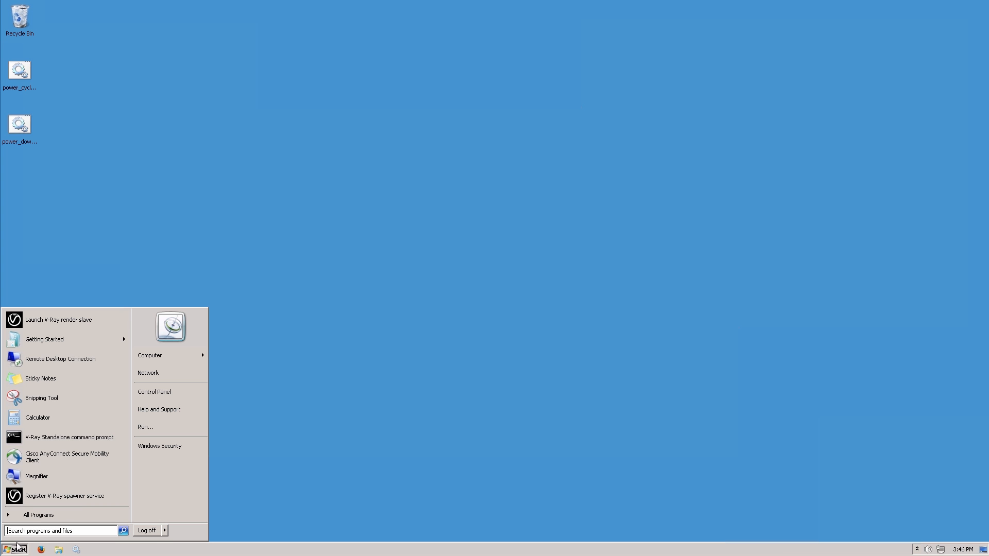
left_click(38, 515)
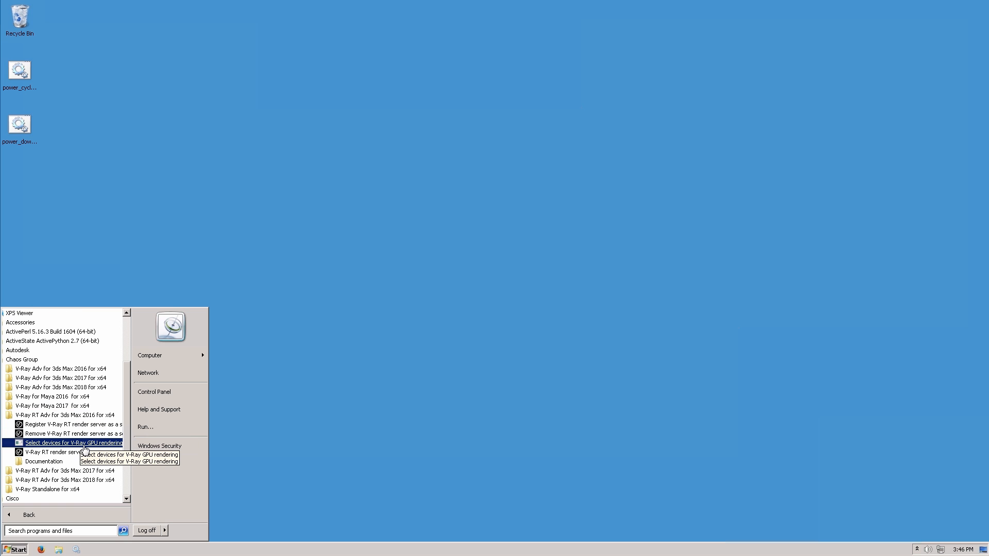
left_click(73, 443)
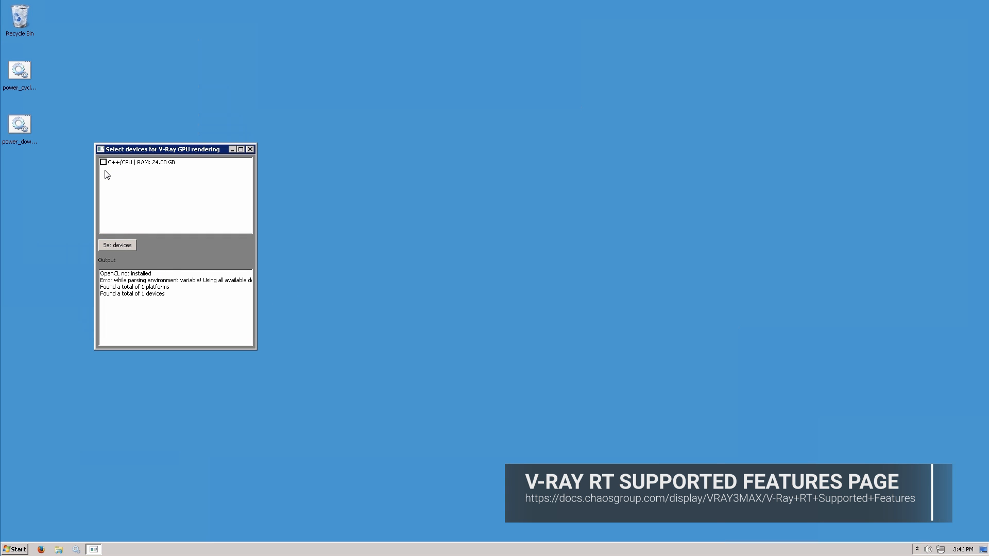
Tick the C++/CPU device checkbox in the device list
left_click(104, 162)
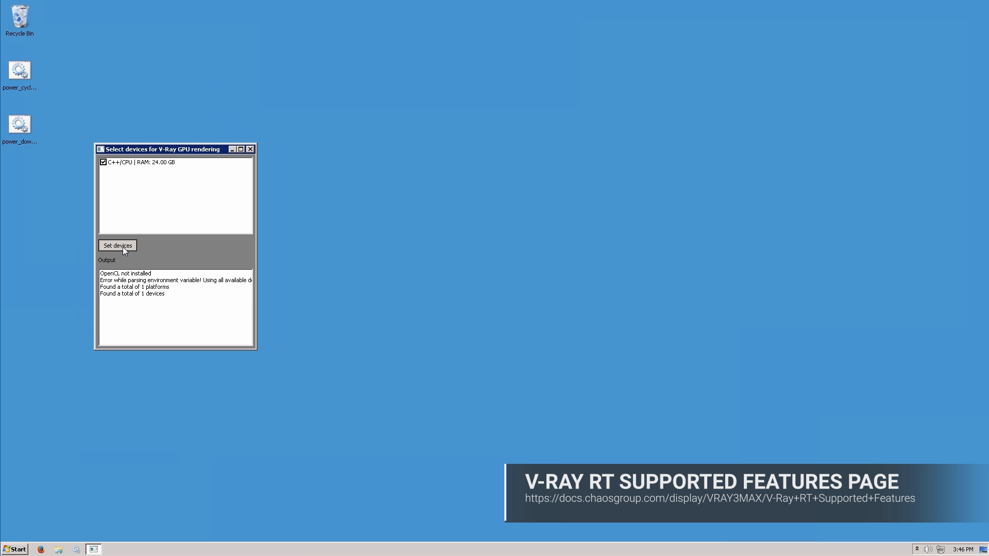
mouse_move(374, 302)
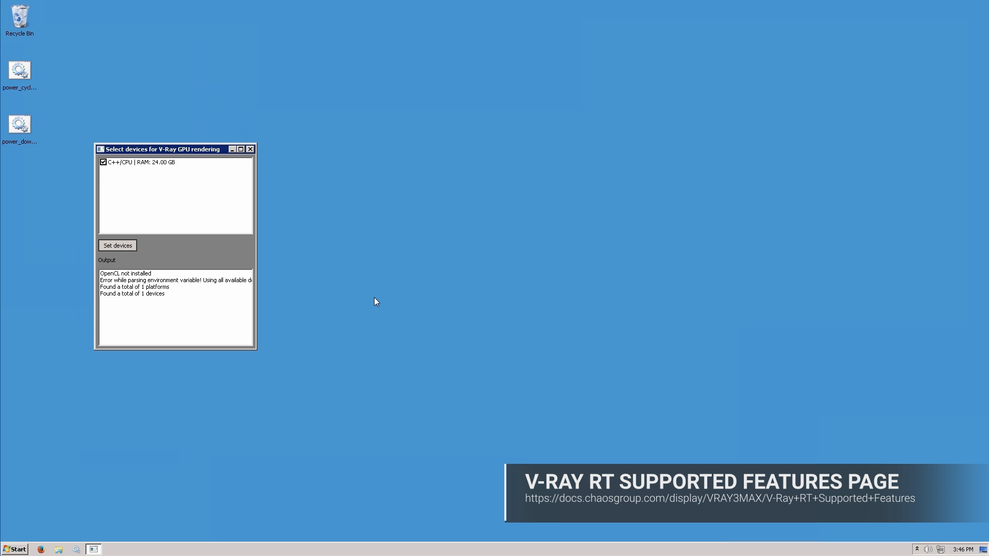